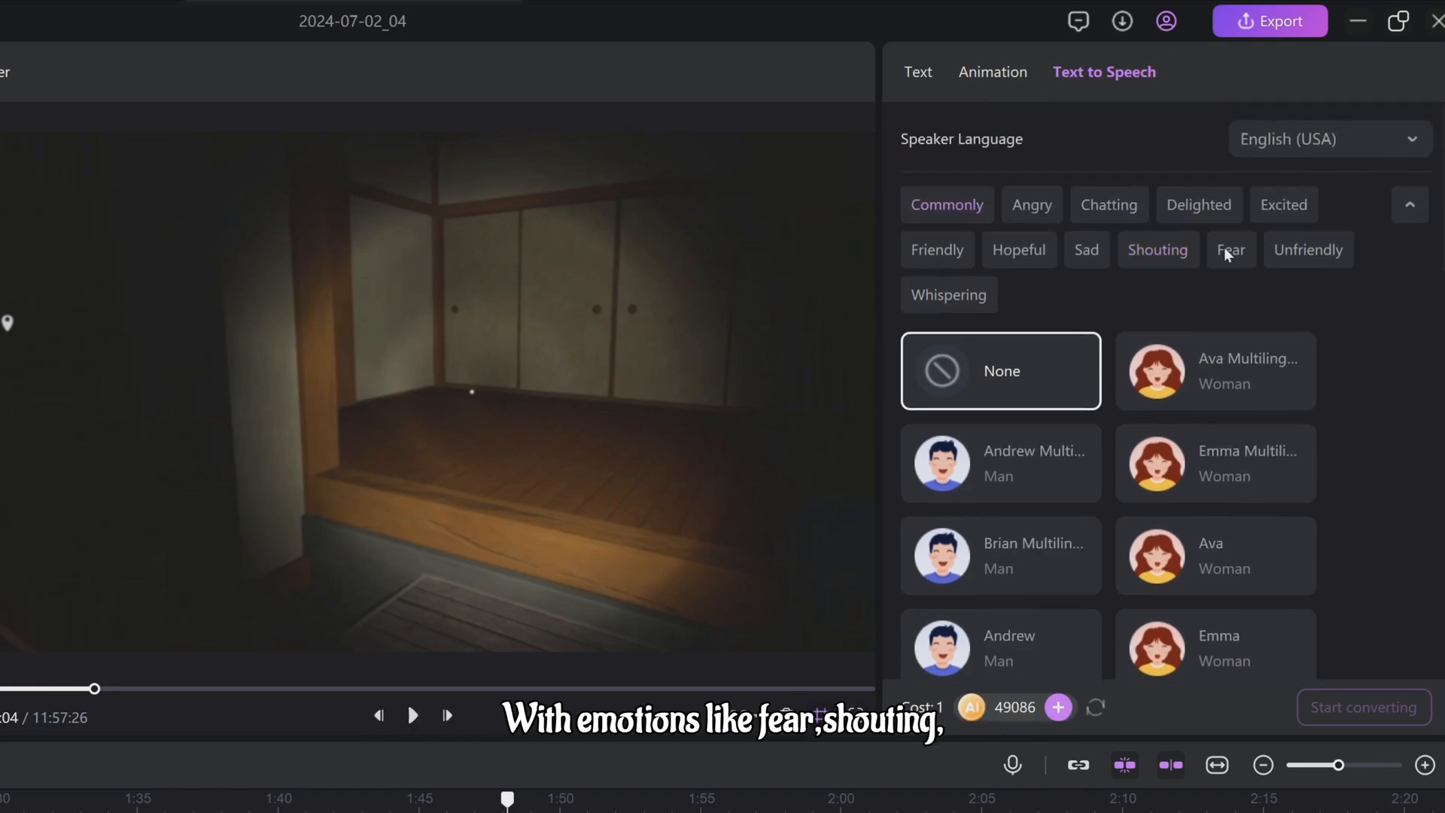
Step: Filter the Text to Speech voices by the Whispering emotion tag
click(1157, 250)
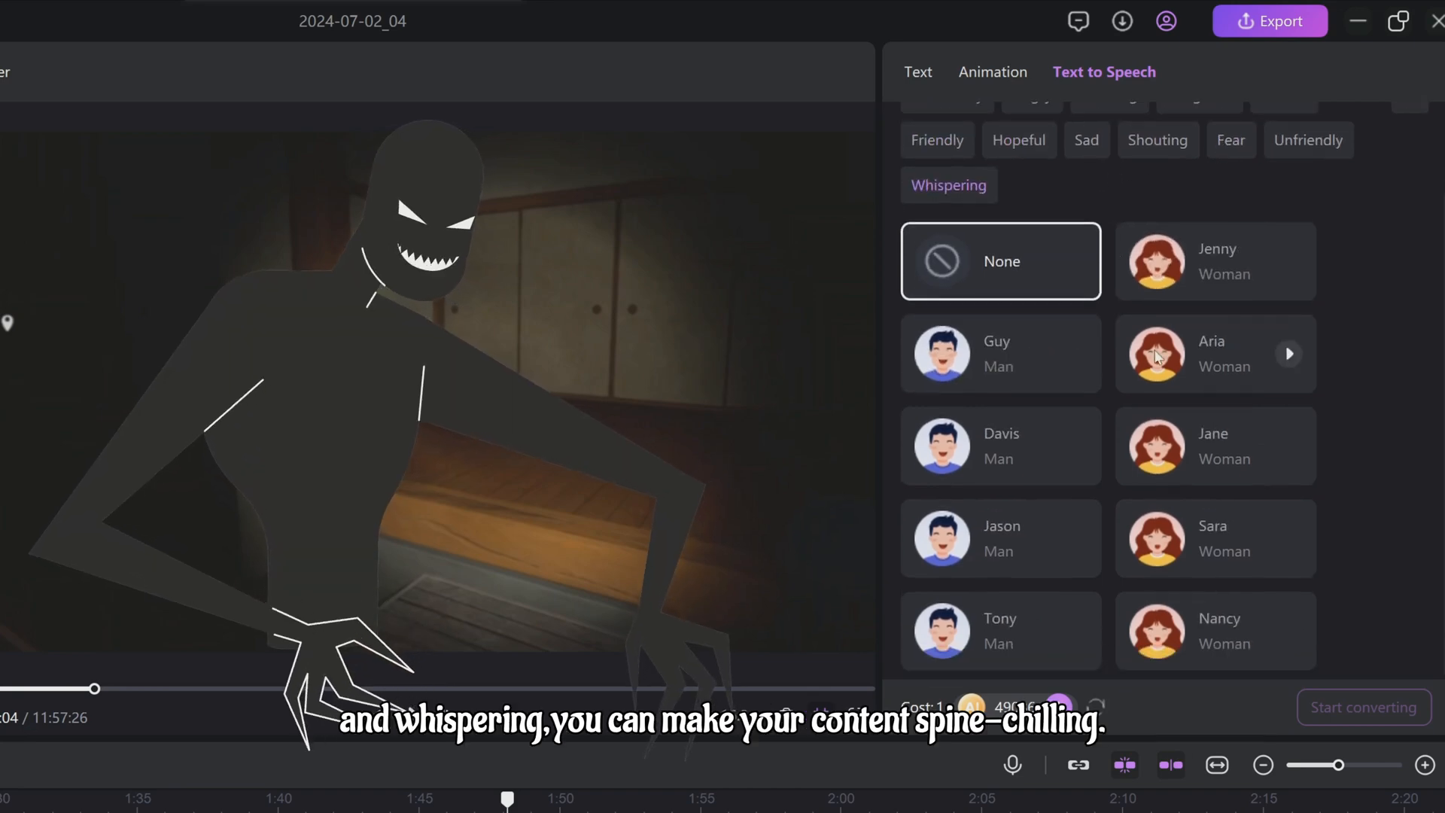
click(1214, 260)
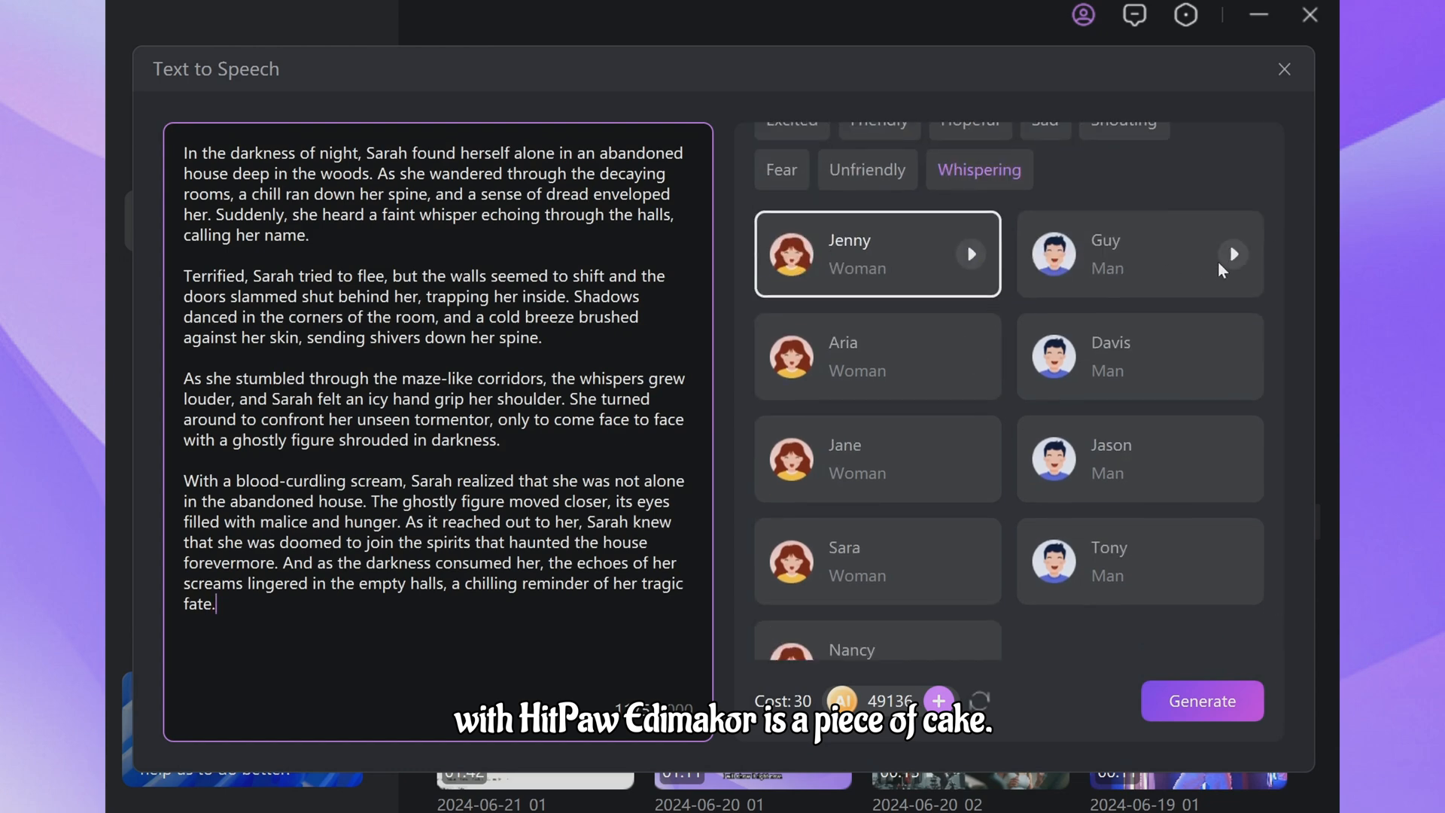
Step: Generate the story's voiceover with male voice Guy and add it to the timeline
click(1139, 253)
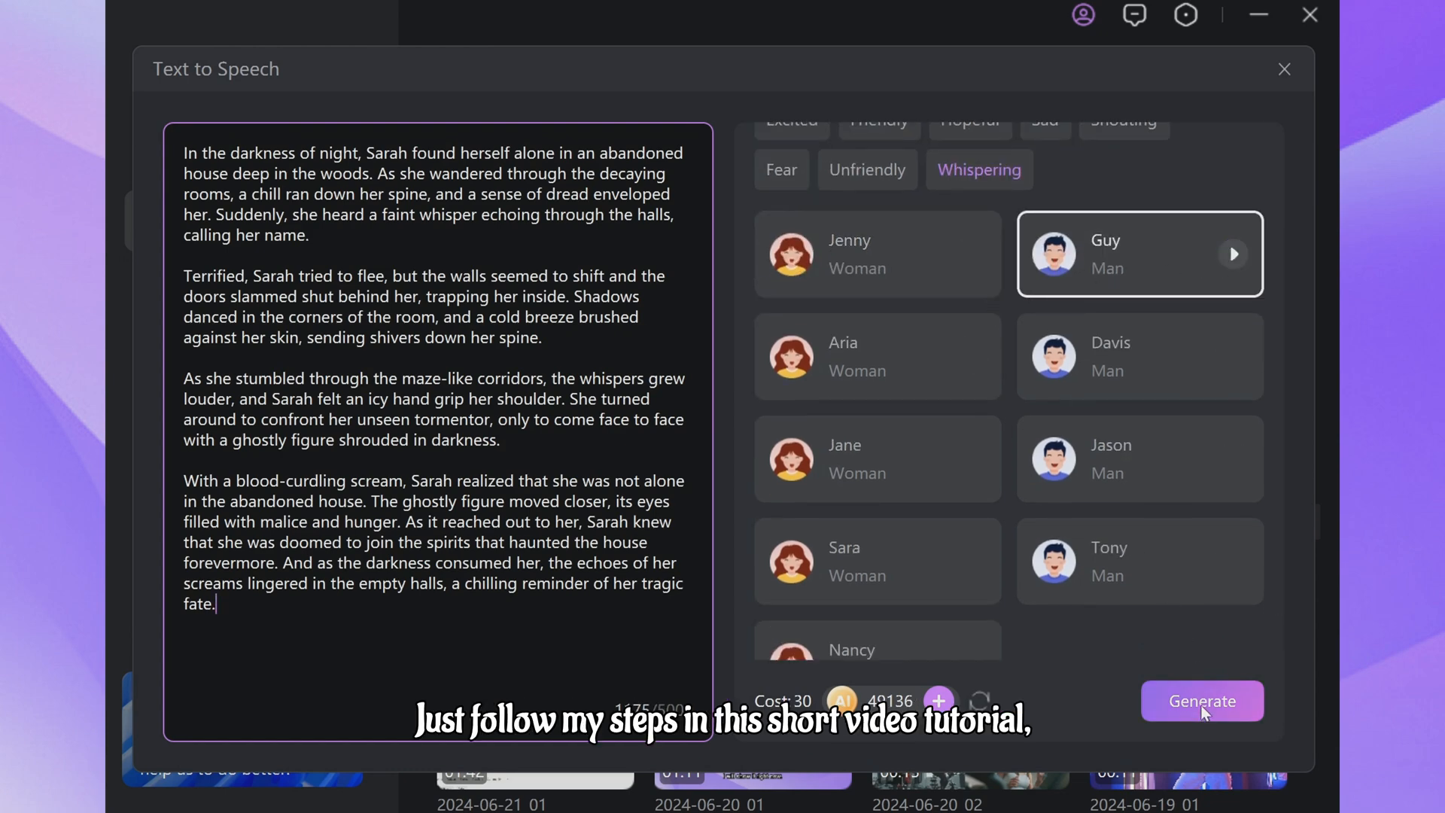
click(1201, 700)
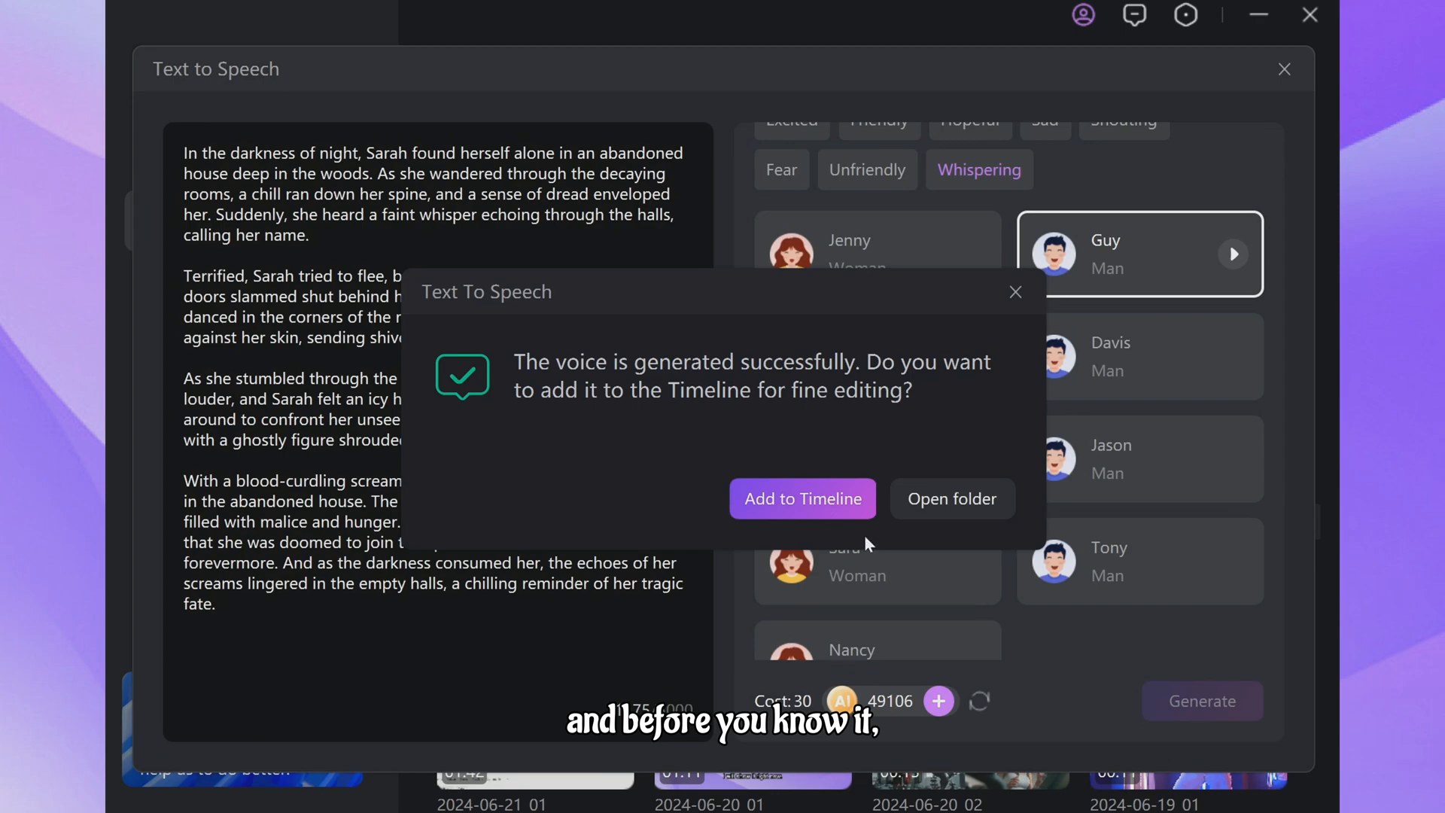
click(803, 498)
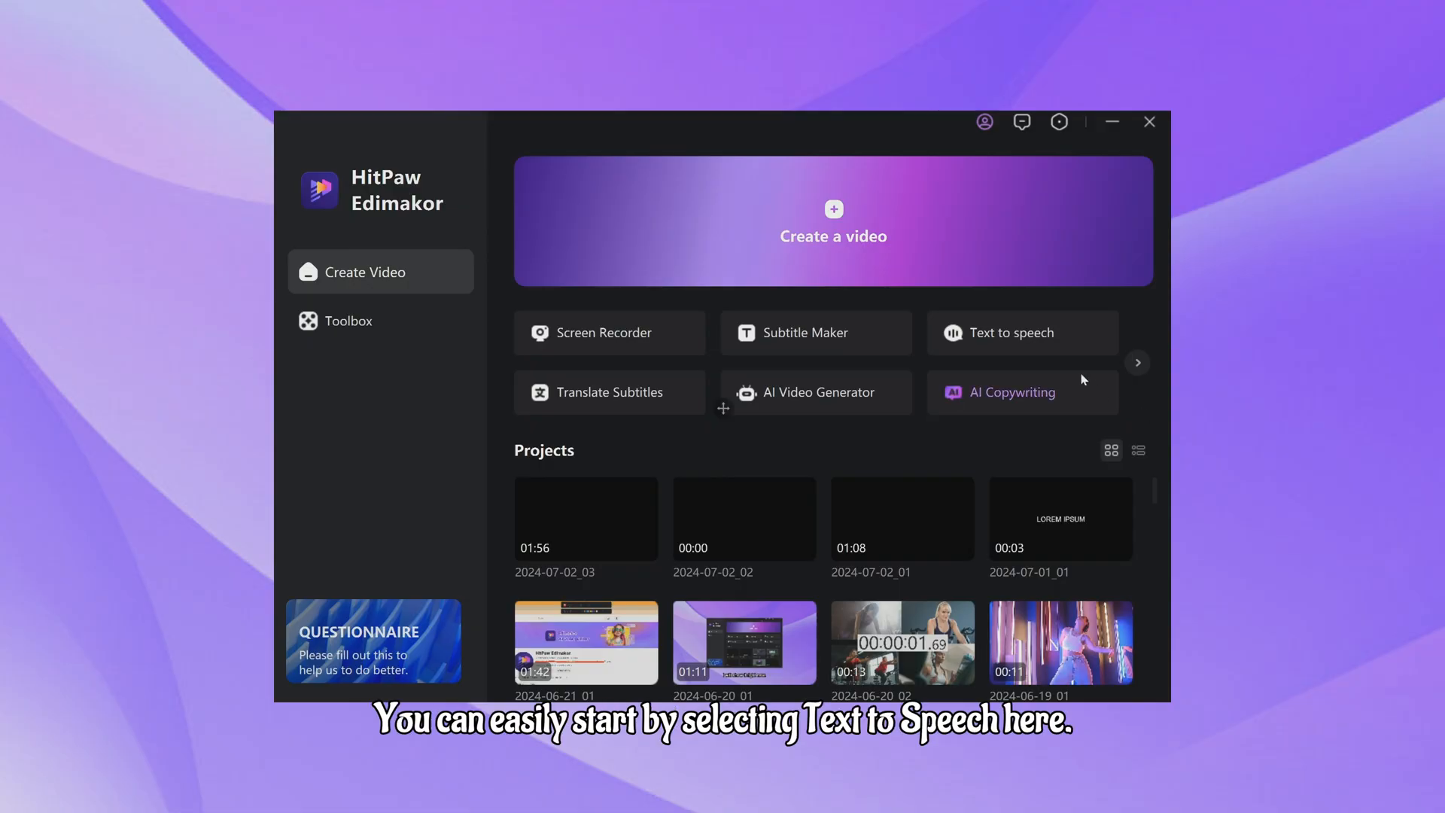
Step: Begin a new Text to Speech job with the text 'This is a scary story'
click(1010, 332)
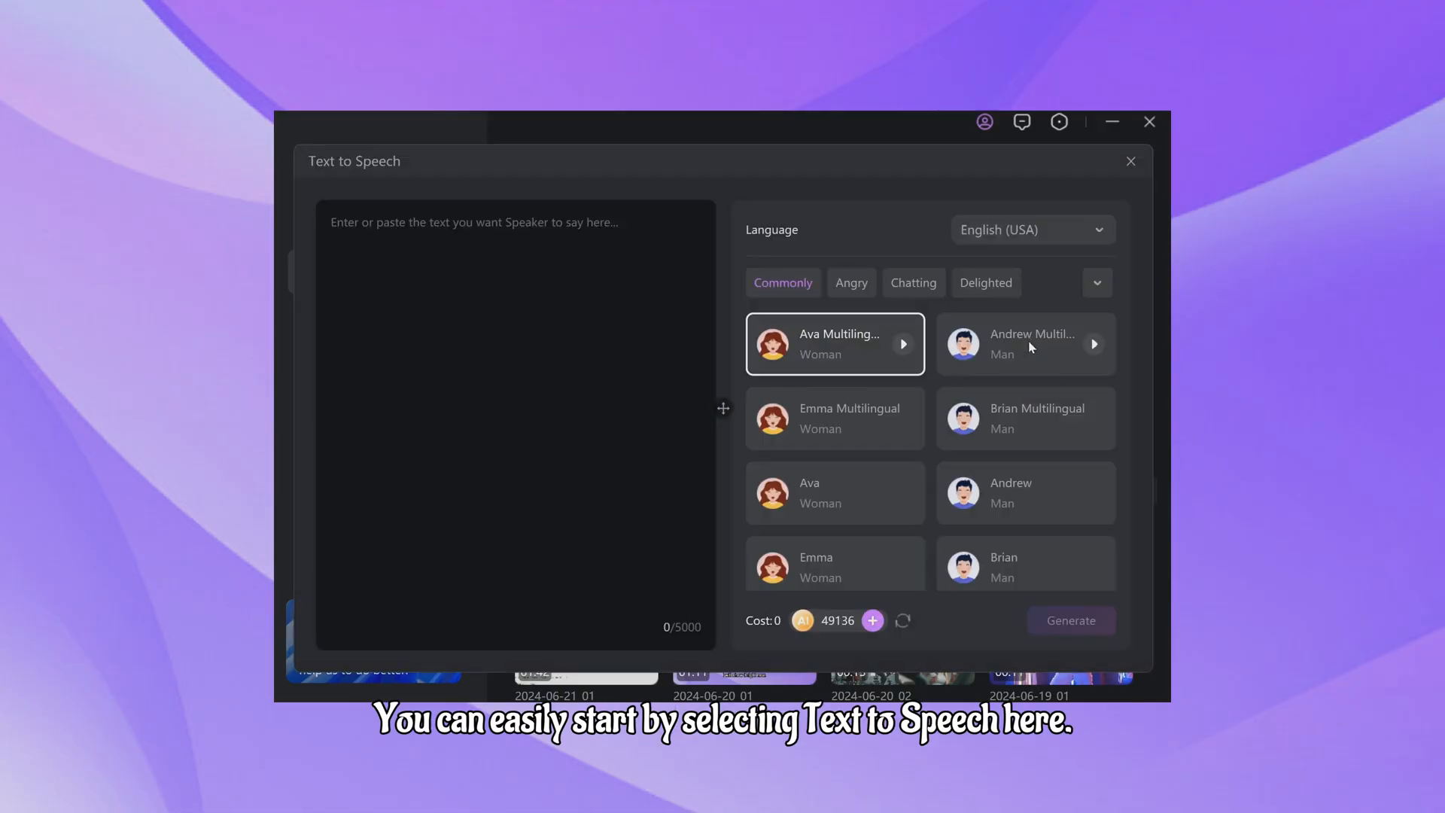
text(This is)
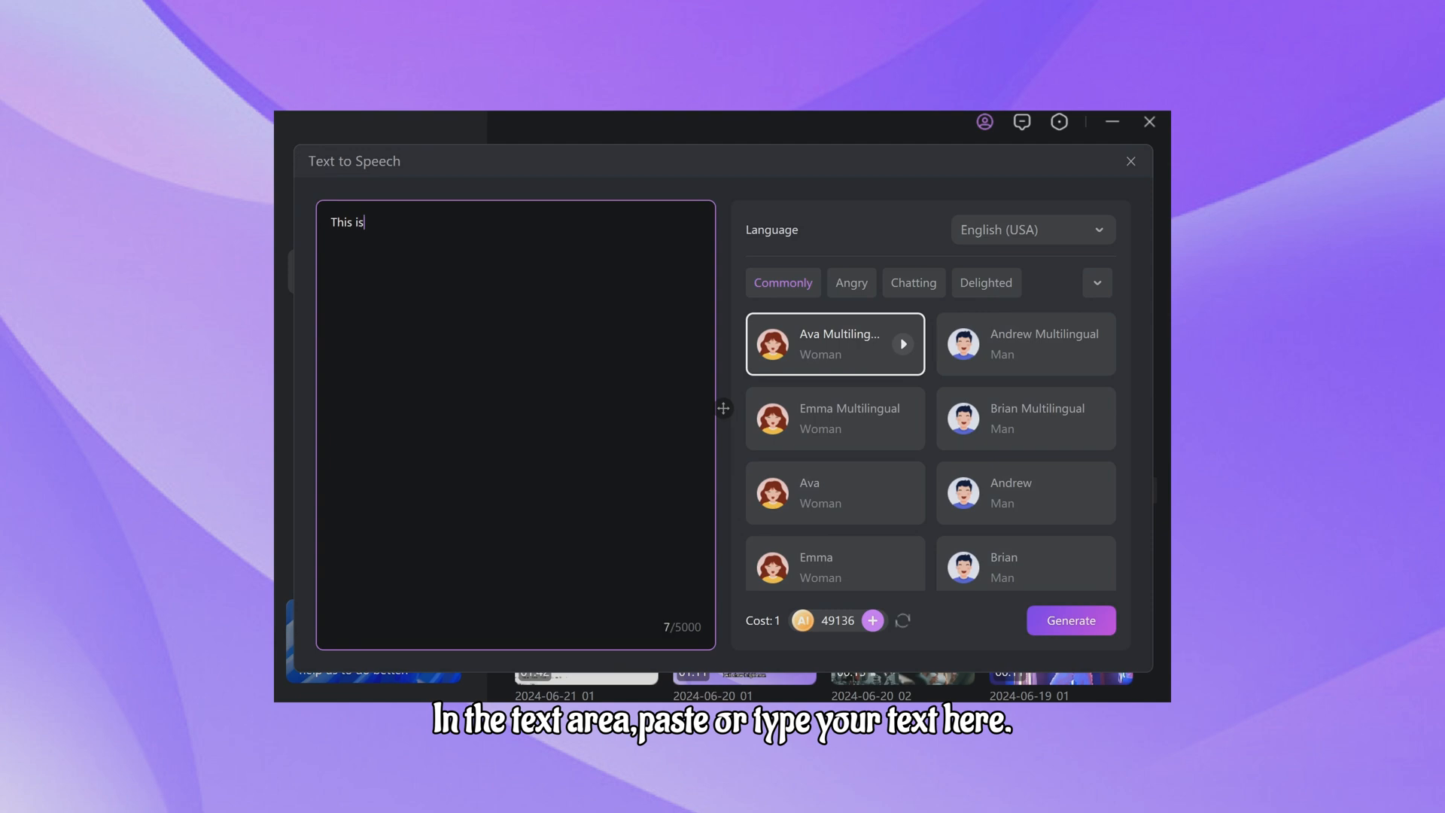
text(a scary story)
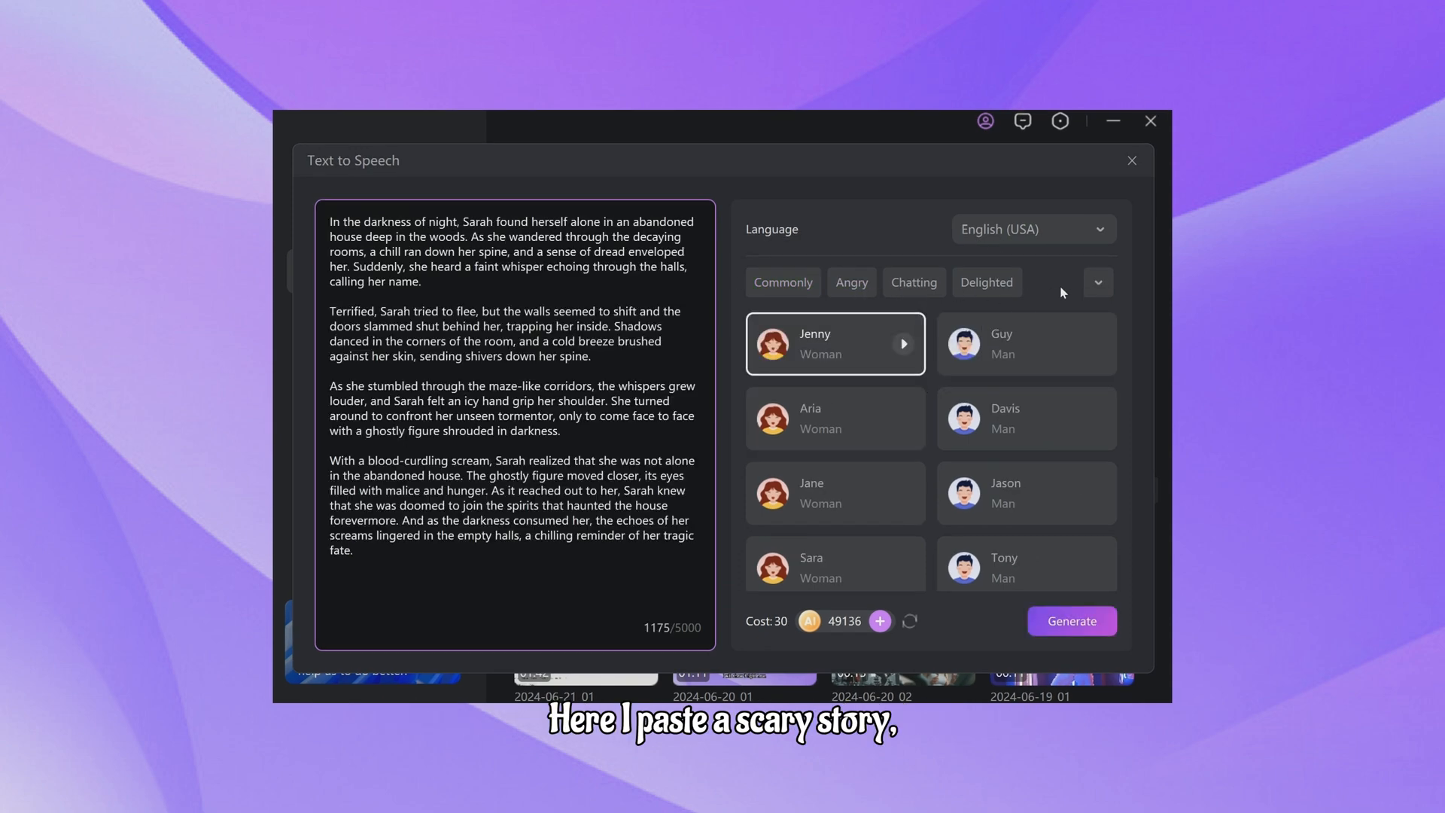
Step: Generate the voiceover again using the Whispering voice Guy
click(1097, 281)
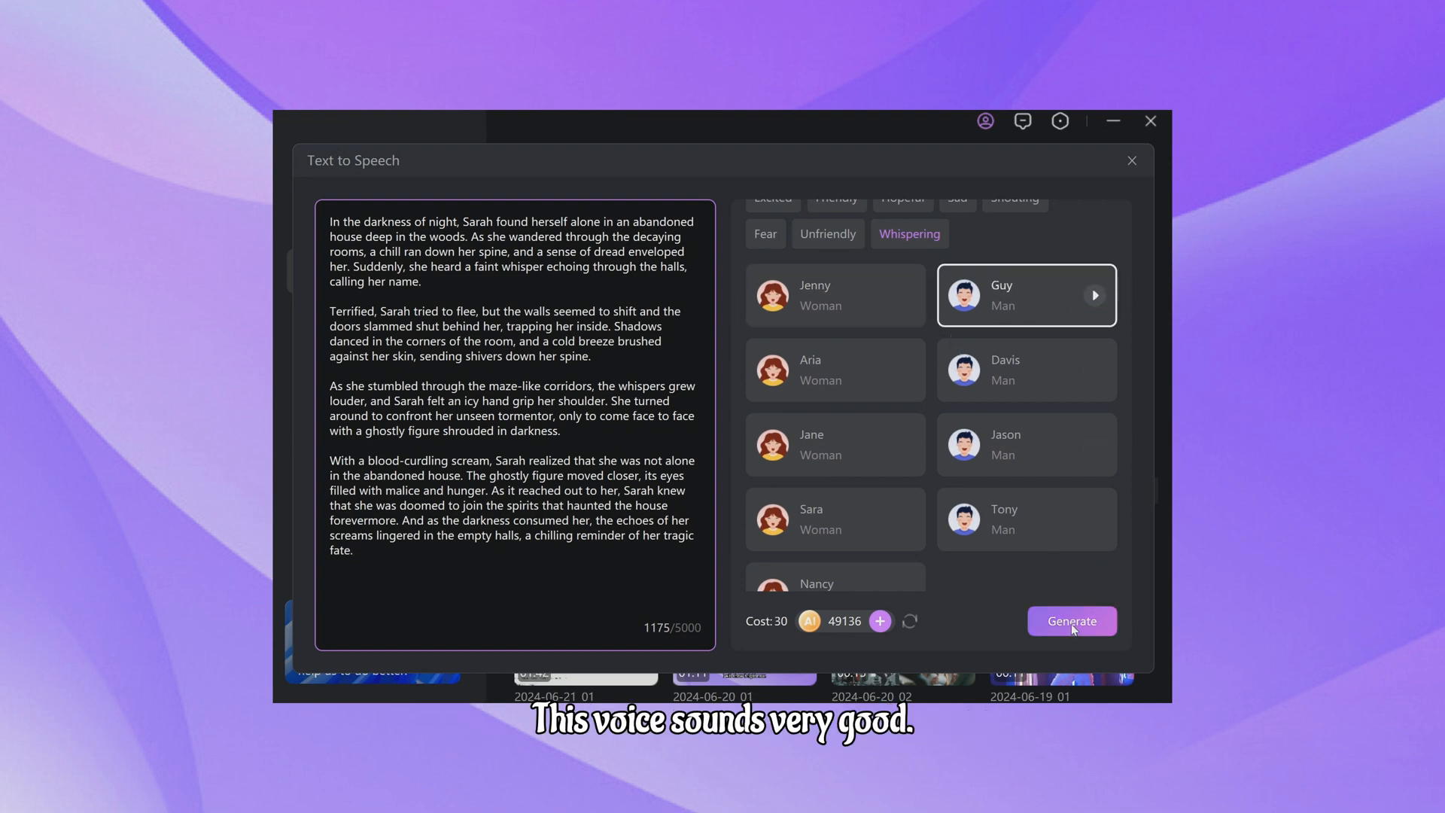
click(1070, 620)
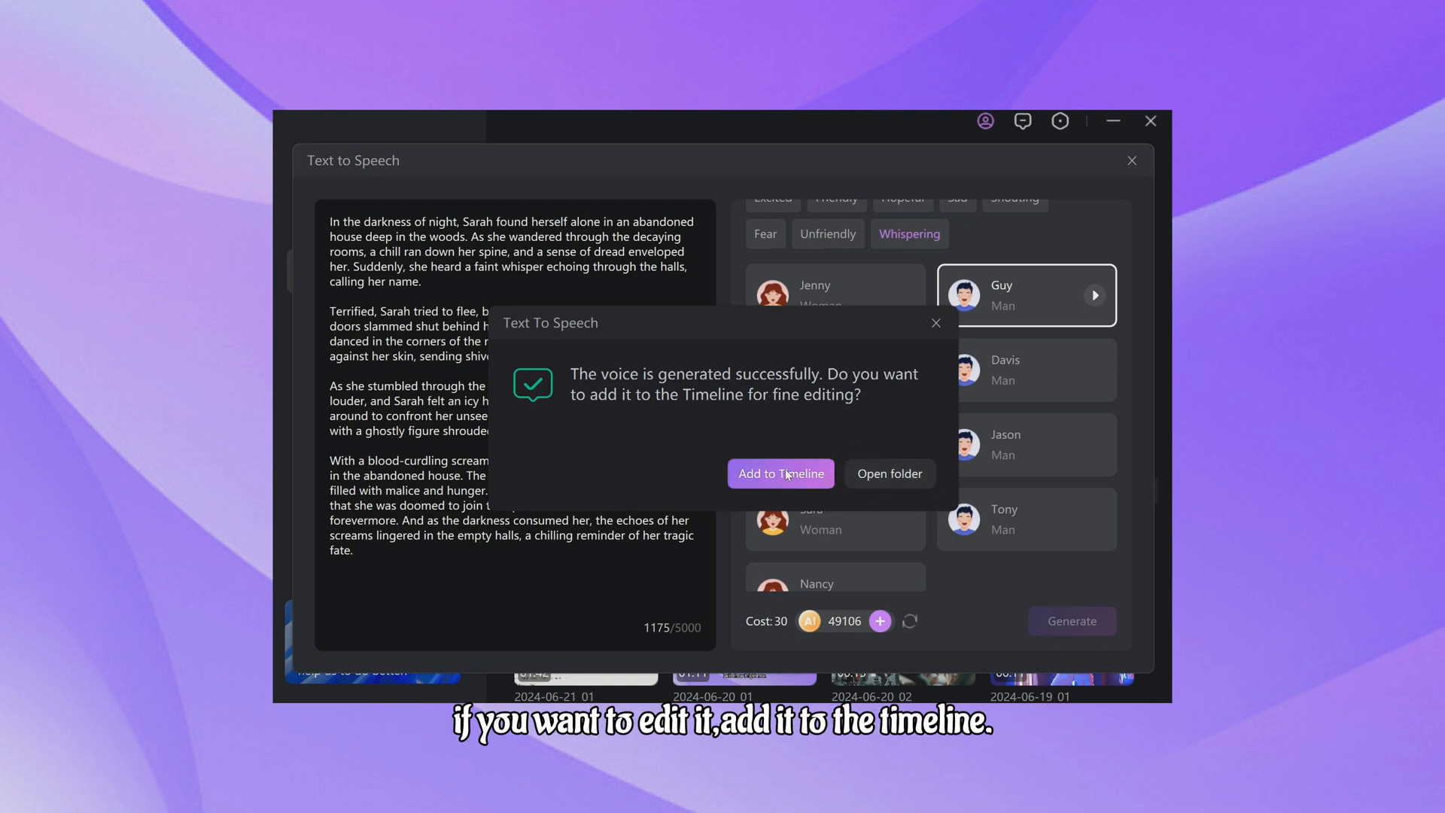
Step: Add the 1:08 speech clip to the timeline and search Pixabay for 'woods'
click(781, 474)
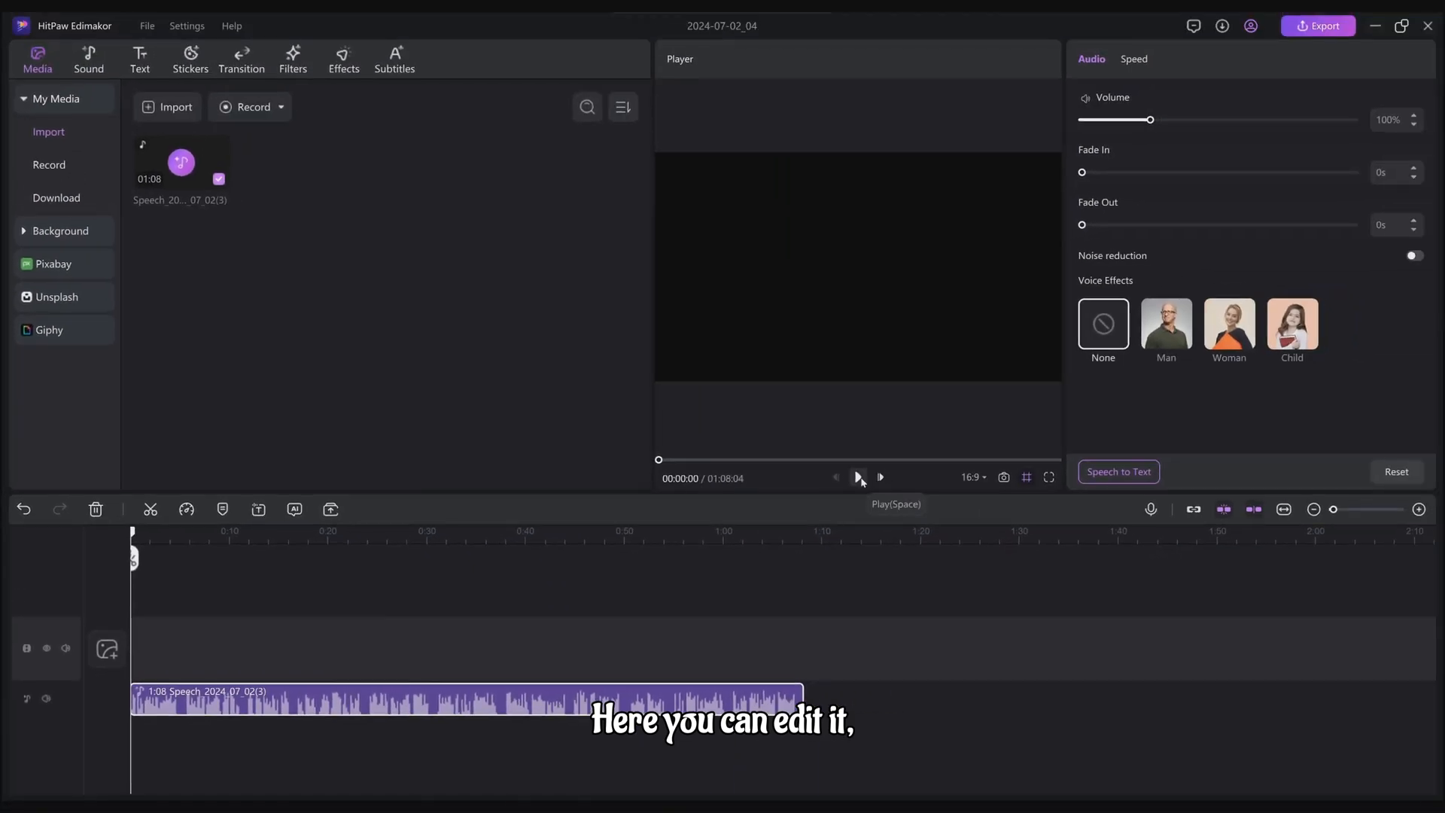
click(54, 165)
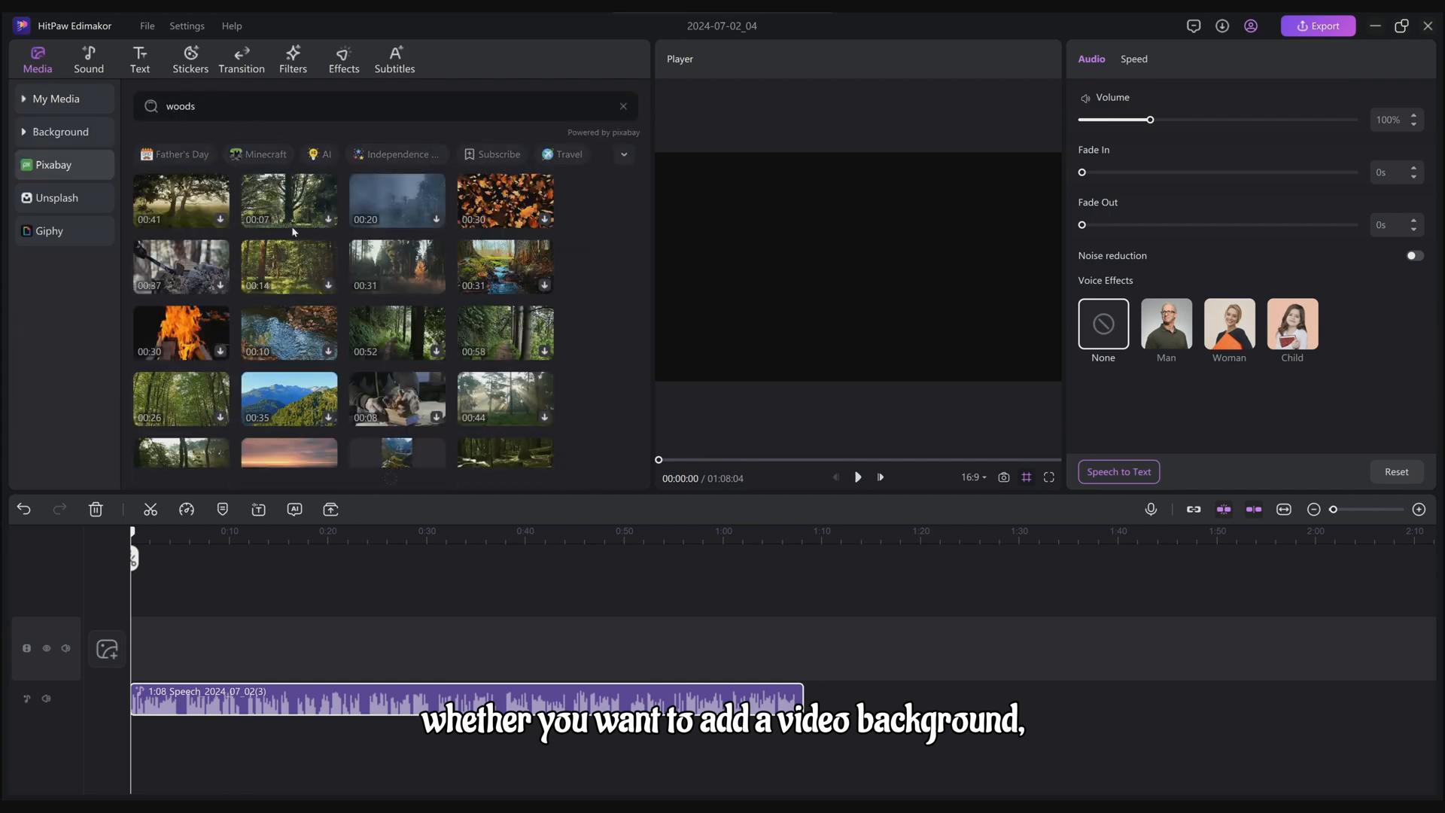
Step: Lower the voiceover's Audio Volume to 63% and view its Speed settings
drag(1148, 120, 1126, 121)
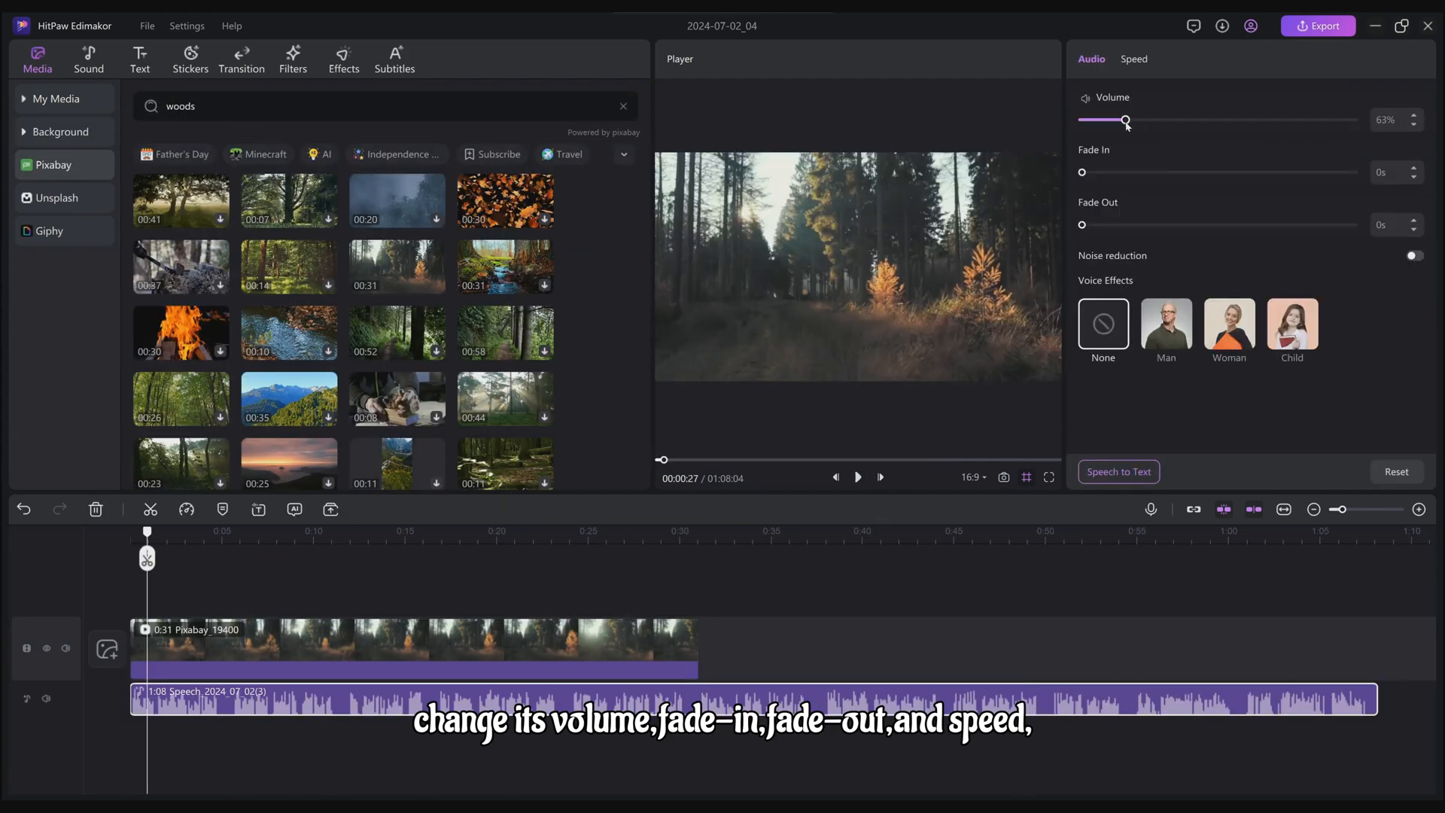
click(1133, 59)
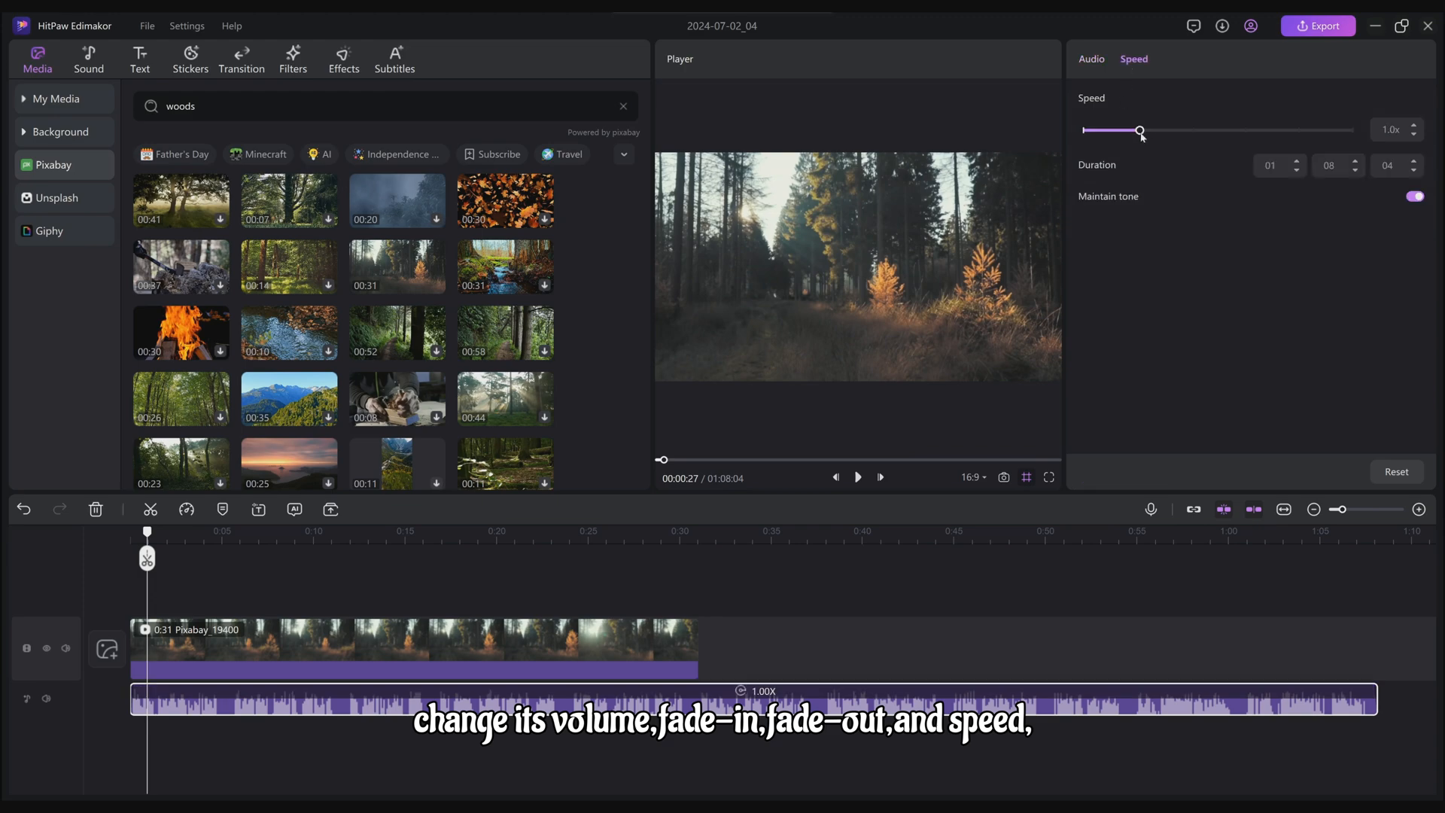
right_click(277, 697)
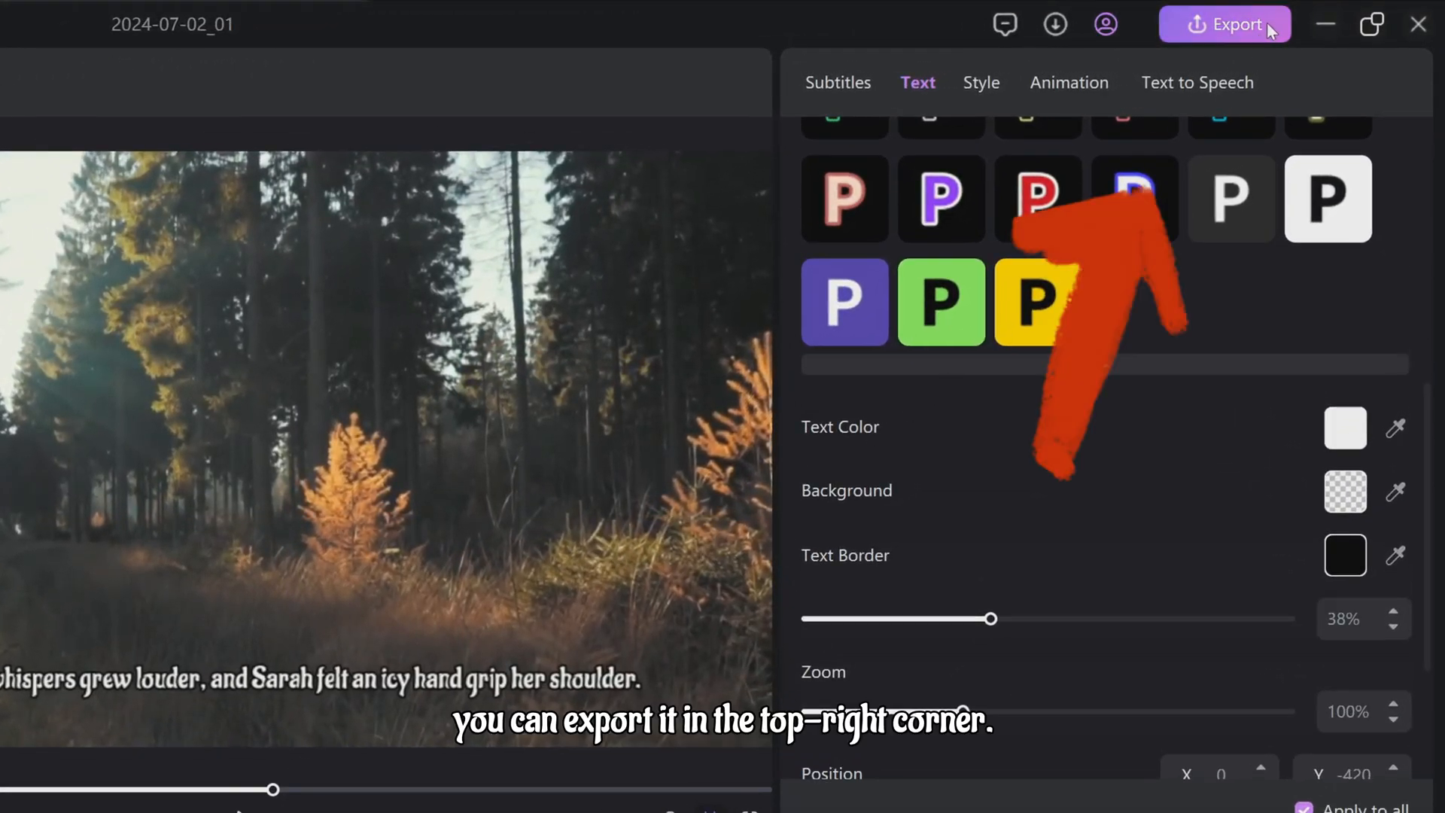
Step: Export the video as MP4, choosing a resolution from the Export dialog
click(1226, 24)
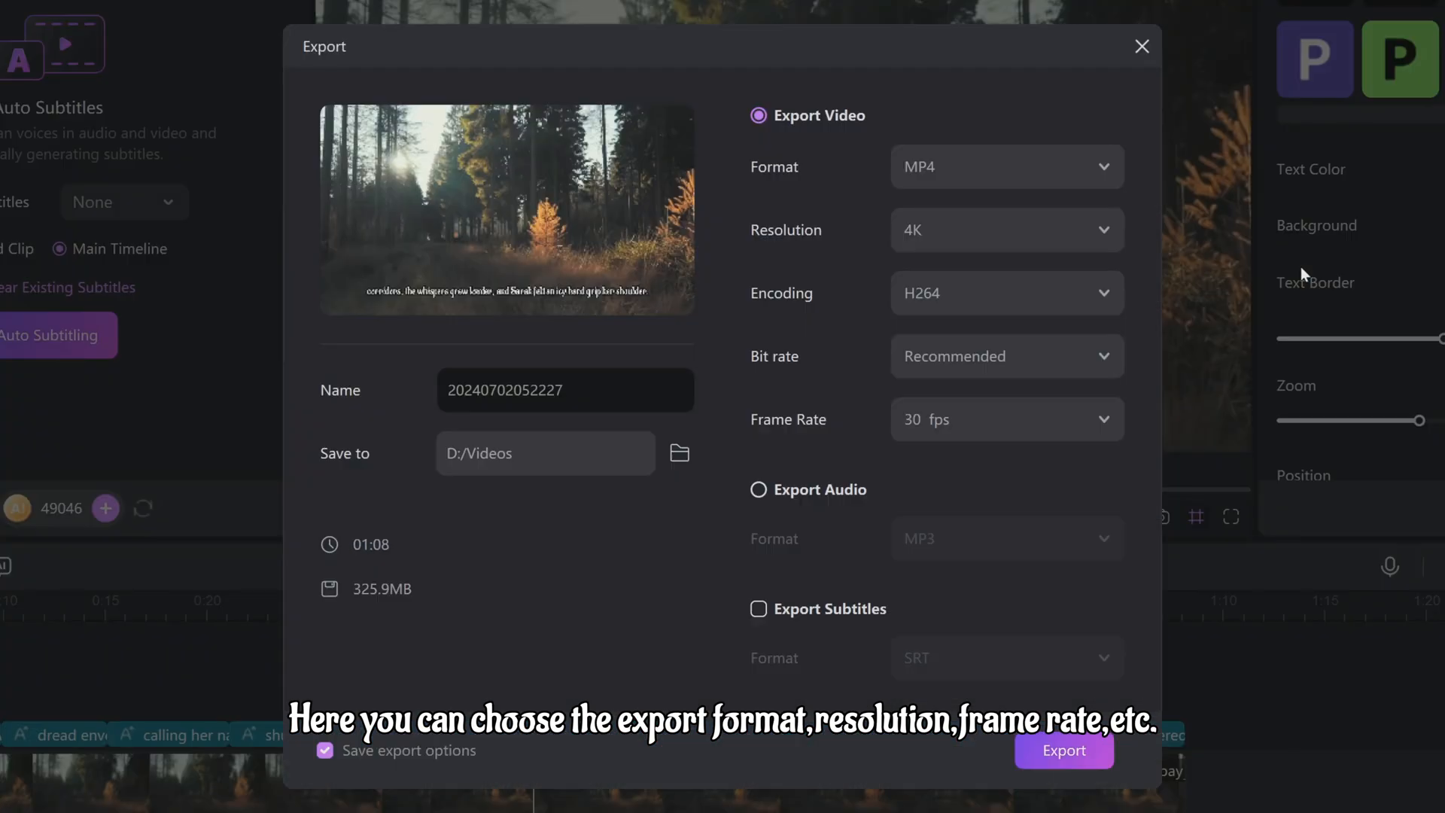
click(1004, 167)
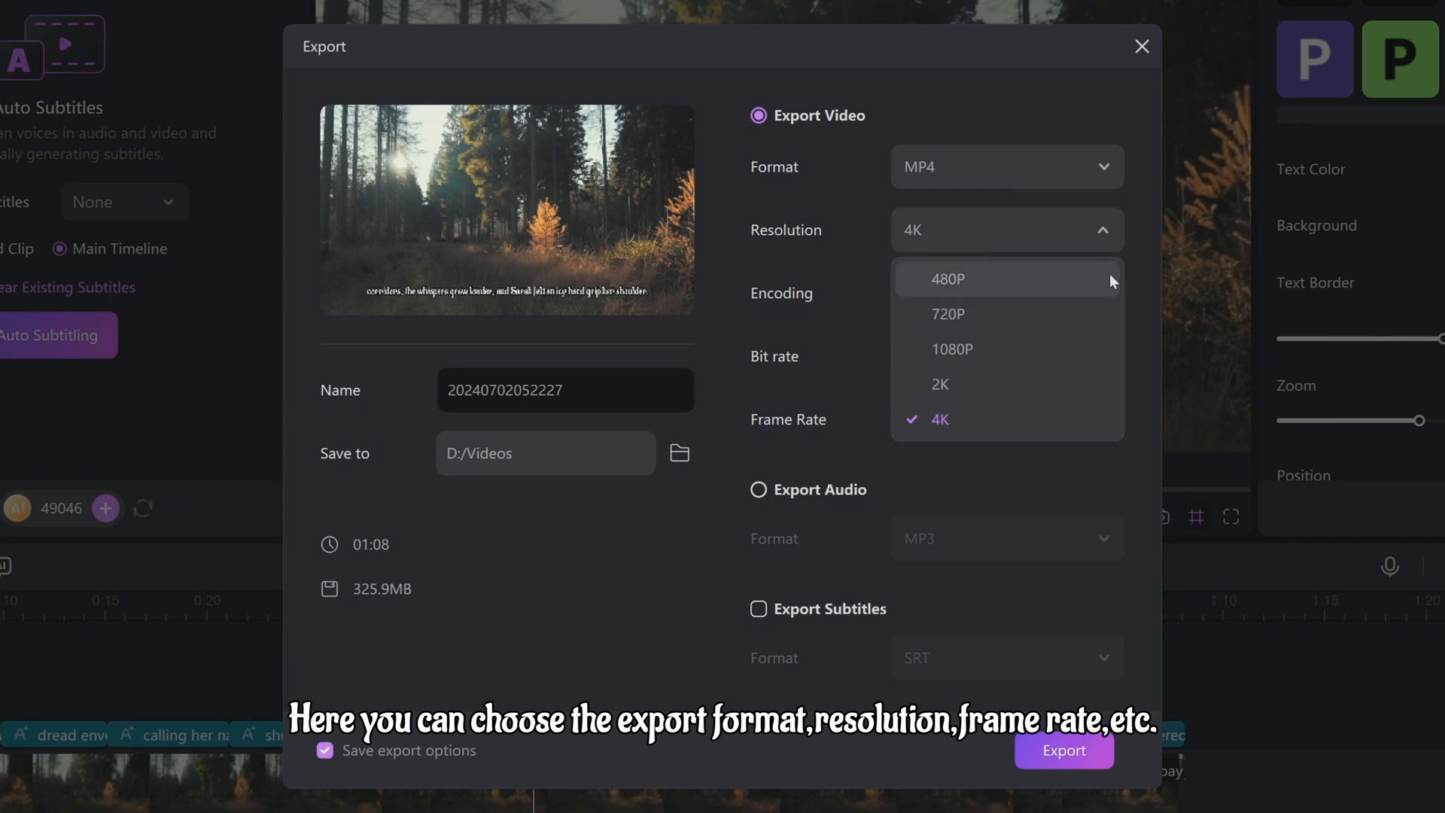
click(965, 420)
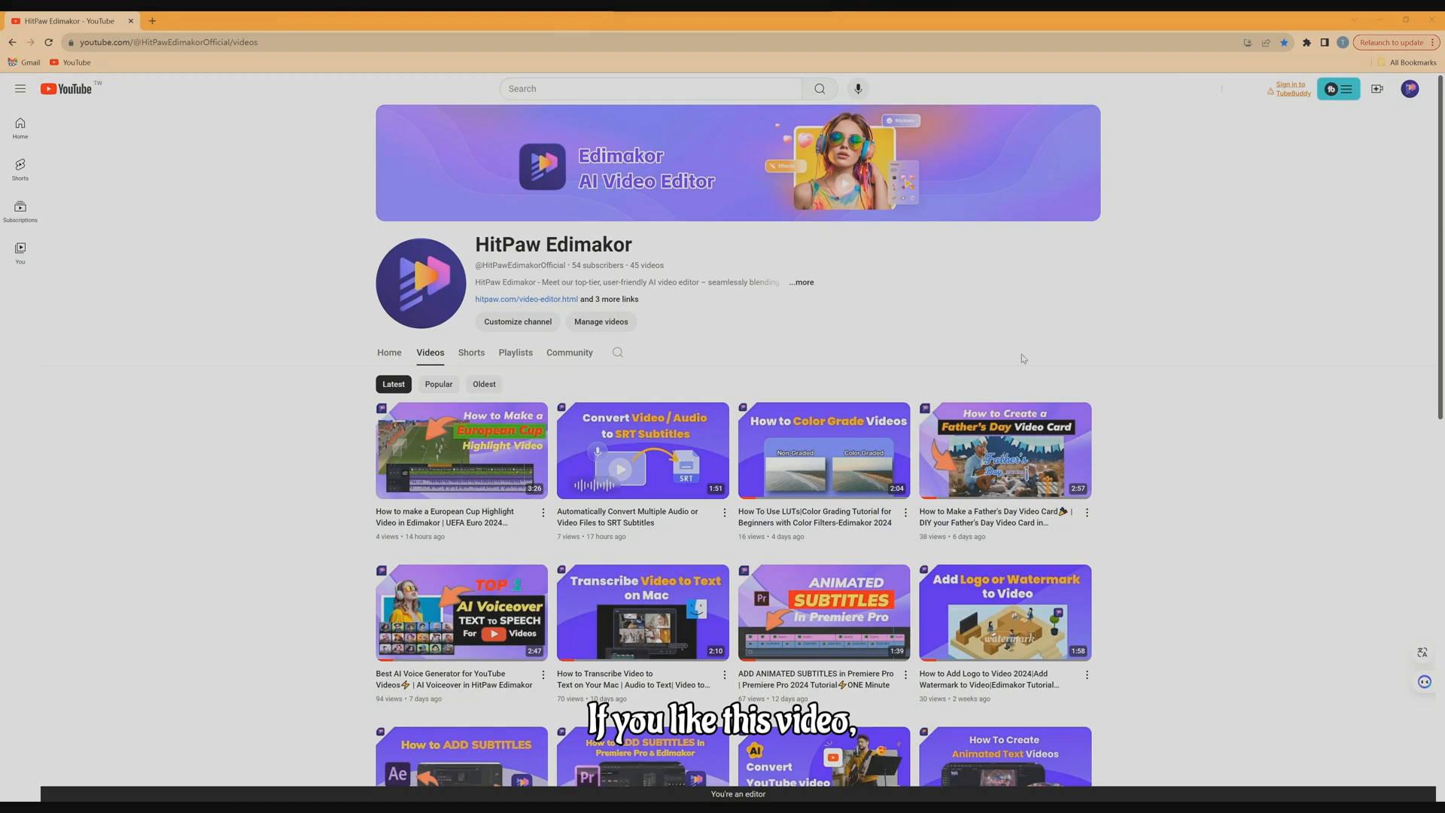
Step: Scroll down the channel's video grid to older tutorials
scroll(down, 3)
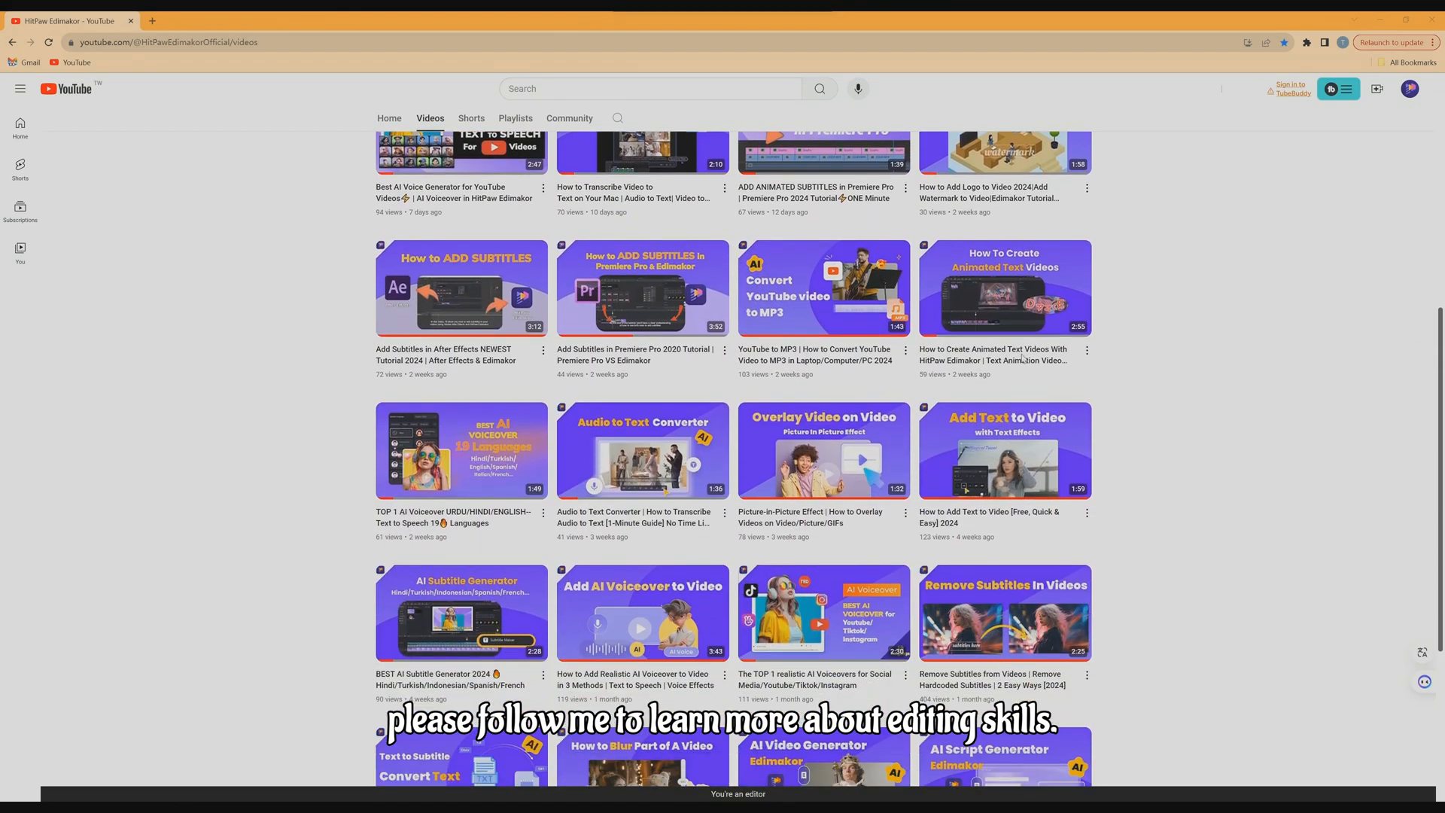